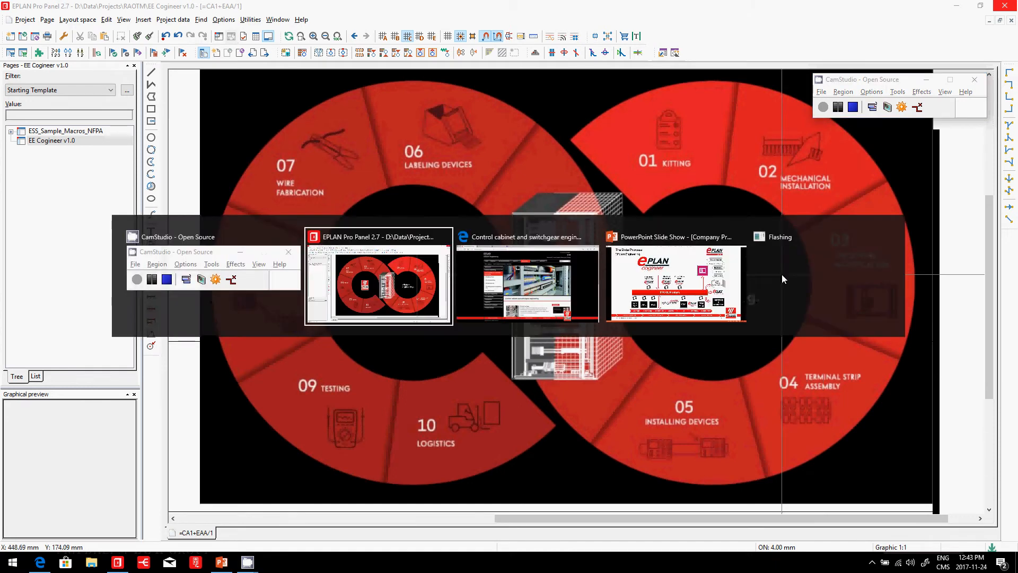
# Switch to Microsoft Edge showing EPLAN Canada's control cabinet and switchgear engineering page
pyautogui.click(527, 237)
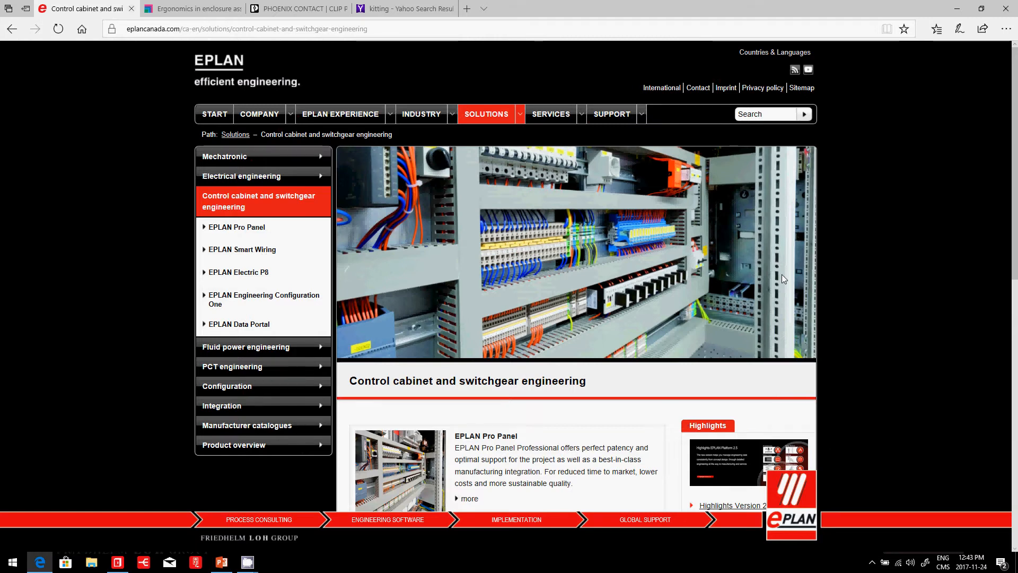
pyautogui.click(191, 8)
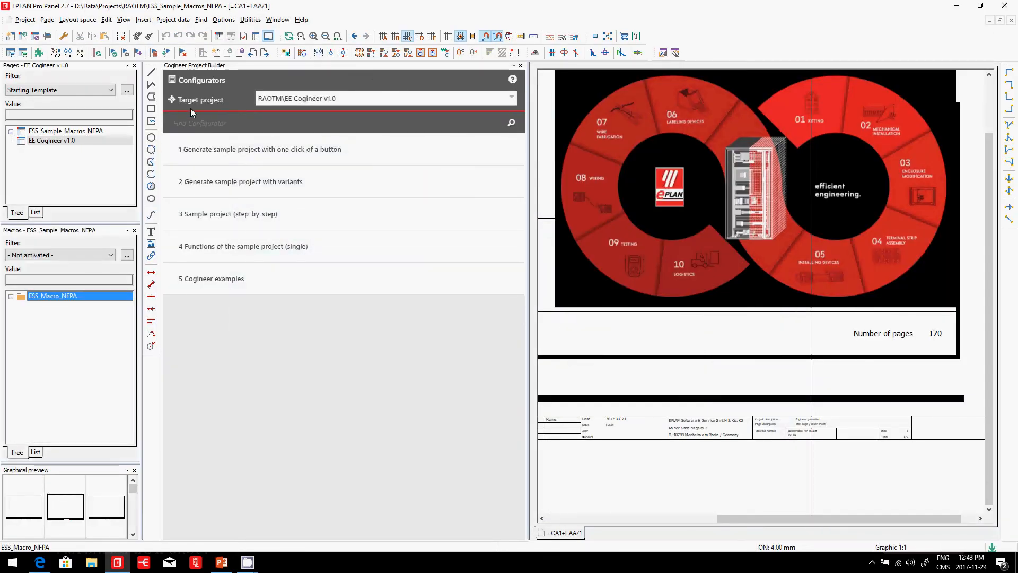
# Close the Cogineer Project Builder to reveal the EE Cogineer v1.0 generated pages
pyautogui.click(240, 181)
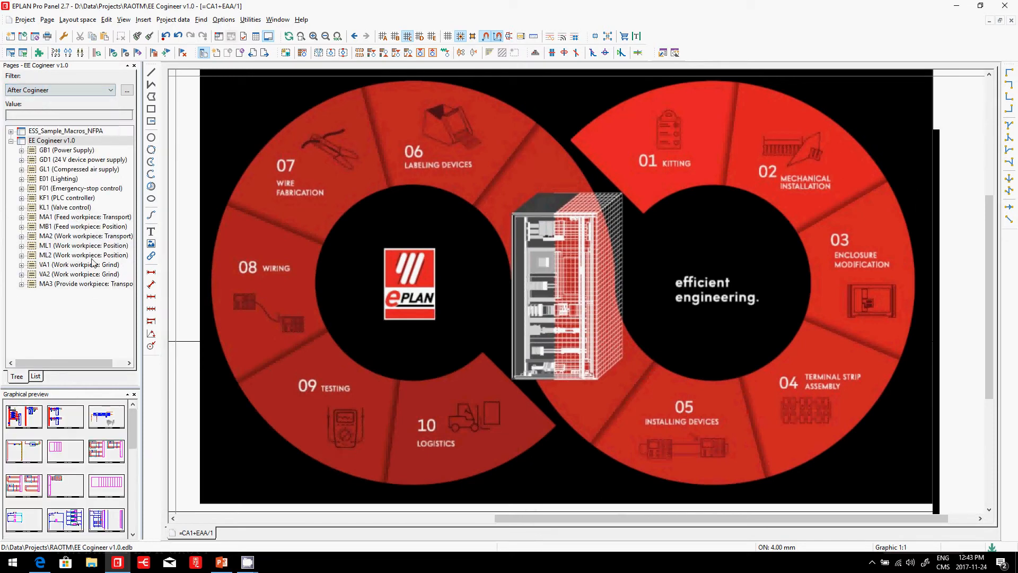
# Open the GB1 Power Supply schematic page and start placing connection definition points
pyautogui.click(66, 150)
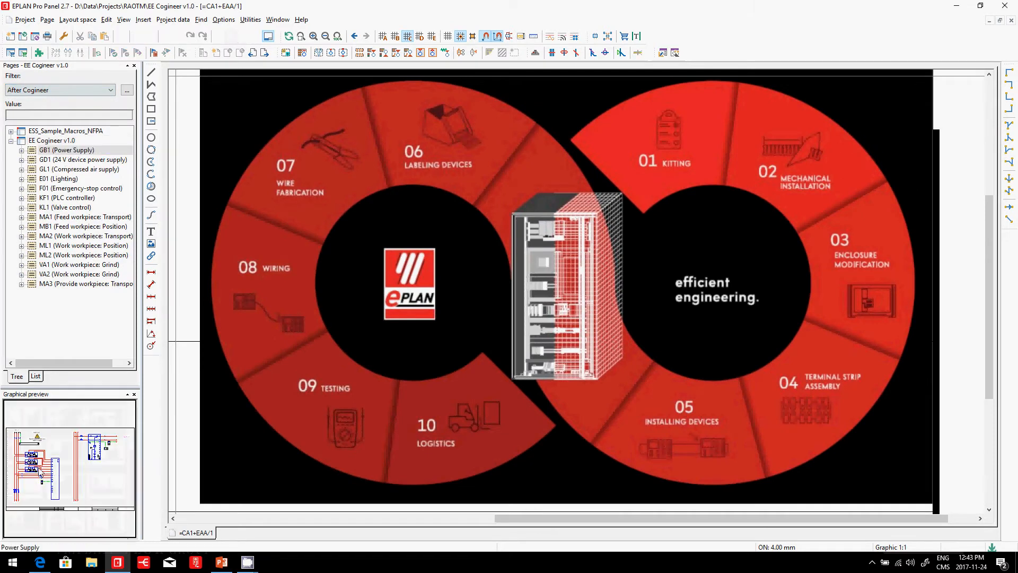
pyautogui.doubleClick(93, 159)
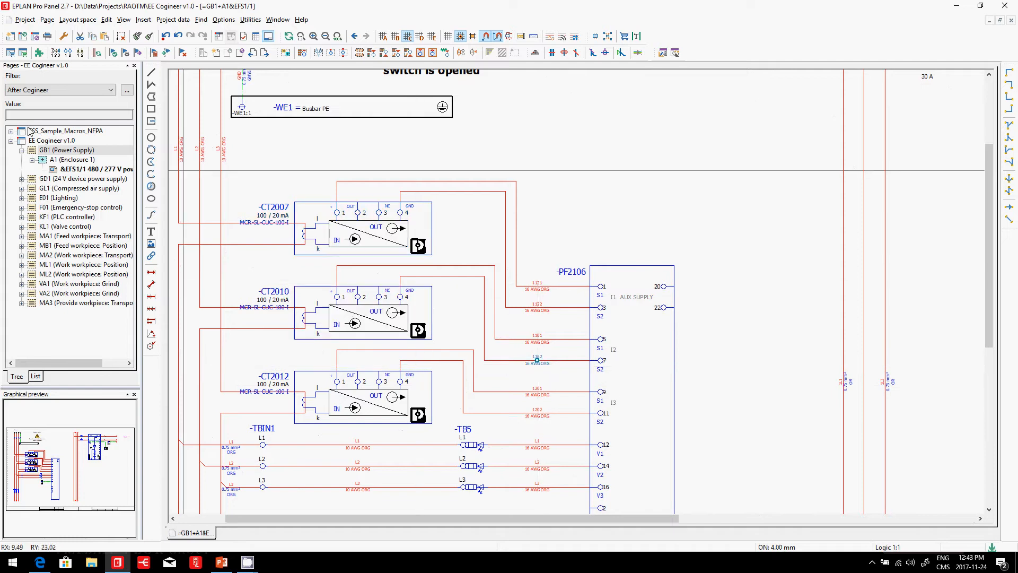
pyautogui.click(250, 19)
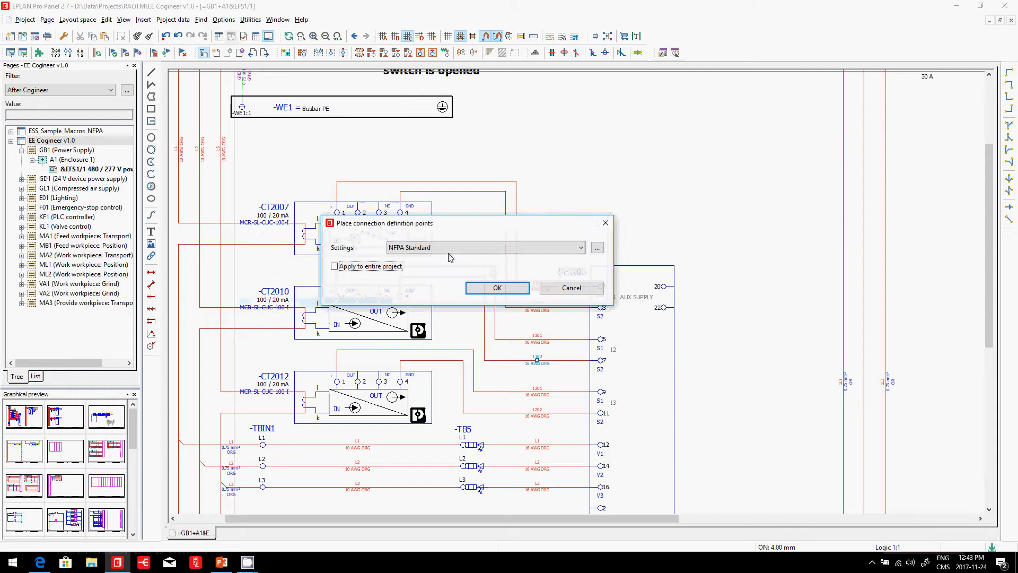
# Confirm connection definition point placement and NFPA Standard connection numbering
pyautogui.click(496, 288)
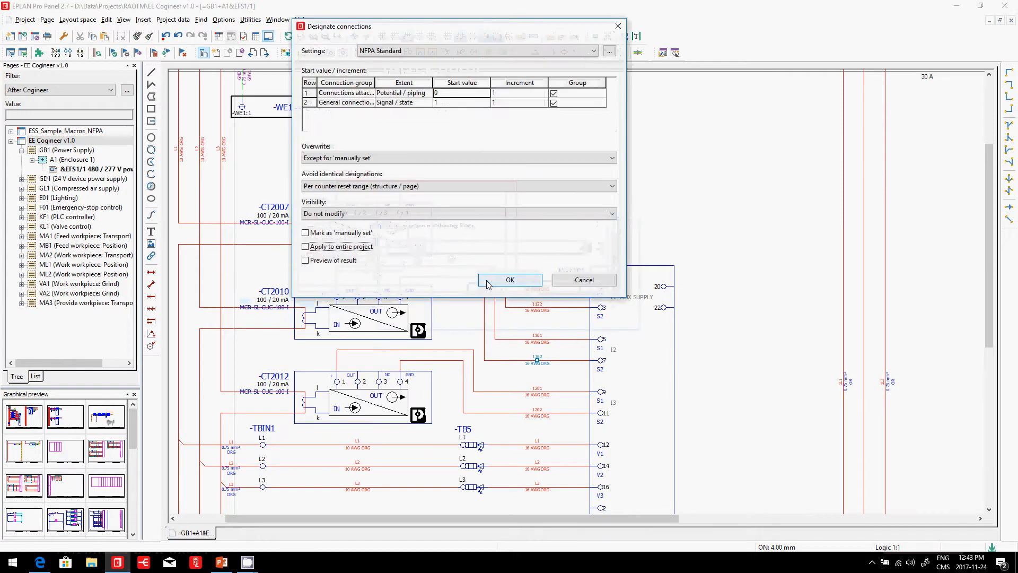
pyautogui.click(510, 280)
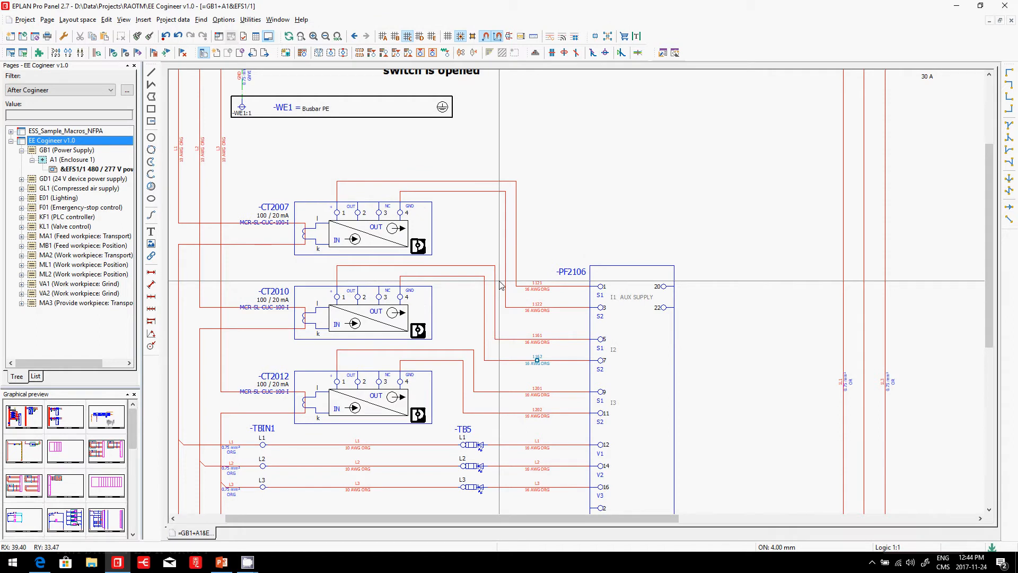
# Run the EE06 Labeling automated processing scheme across the entire project
pyautogui.click(250, 20)
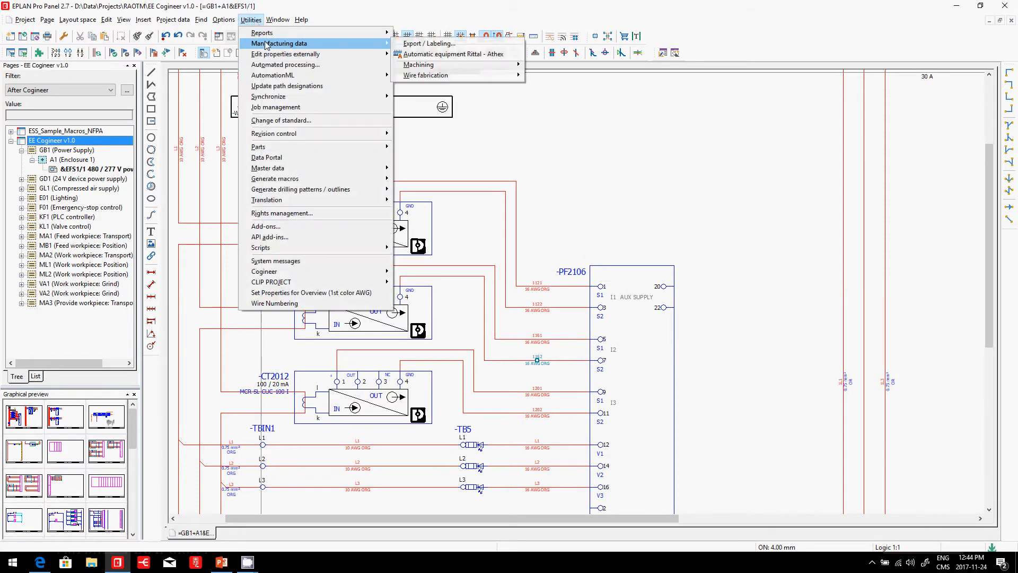
pyautogui.moveTo(429, 43)
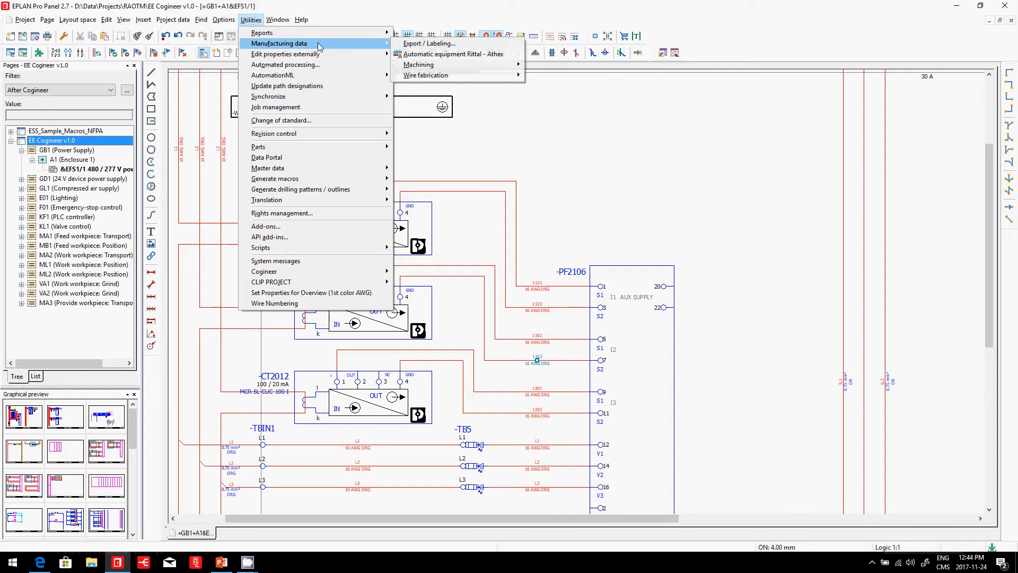
pyautogui.moveTo(285, 64)
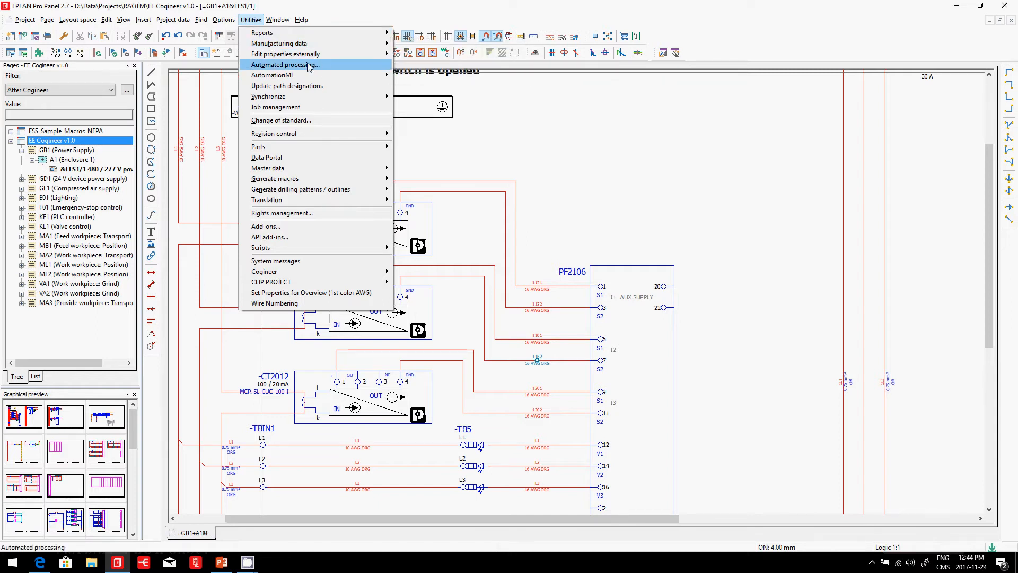
pyautogui.click(281, 64)
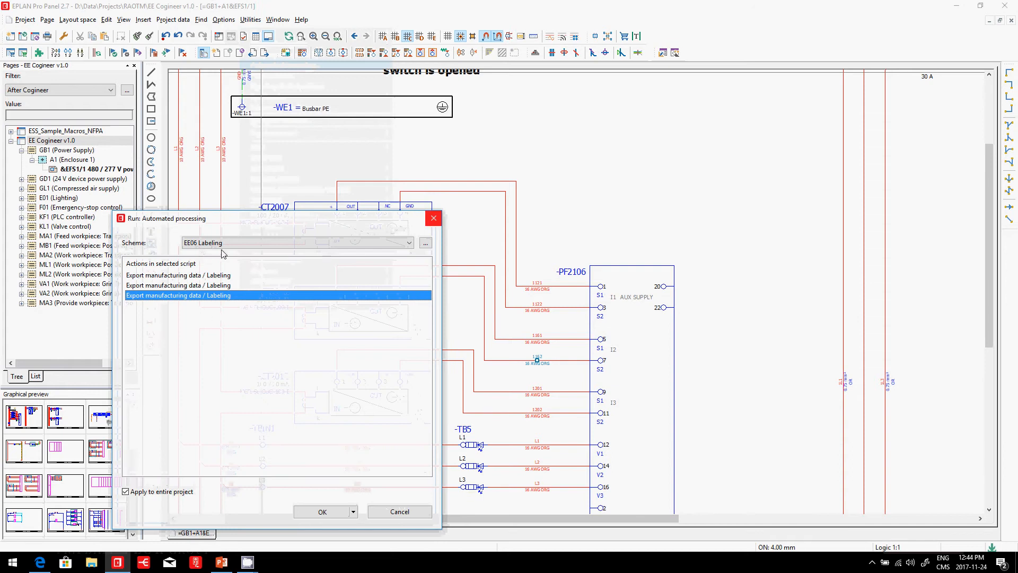
pyautogui.click(321, 512)
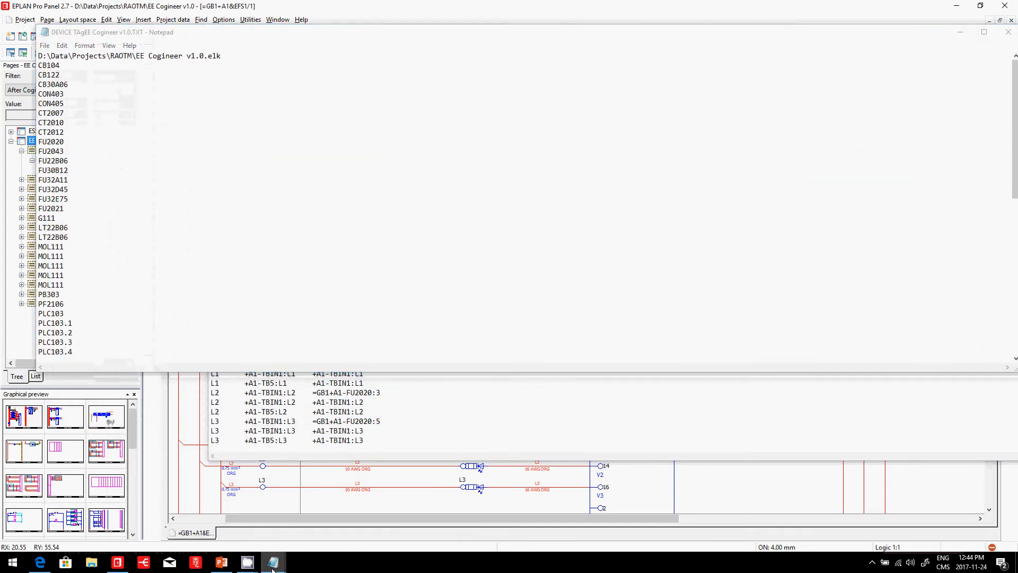
# Bring up the exported Wire.txt connection list alongside the device tag list
pyautogui.click(273, 562)
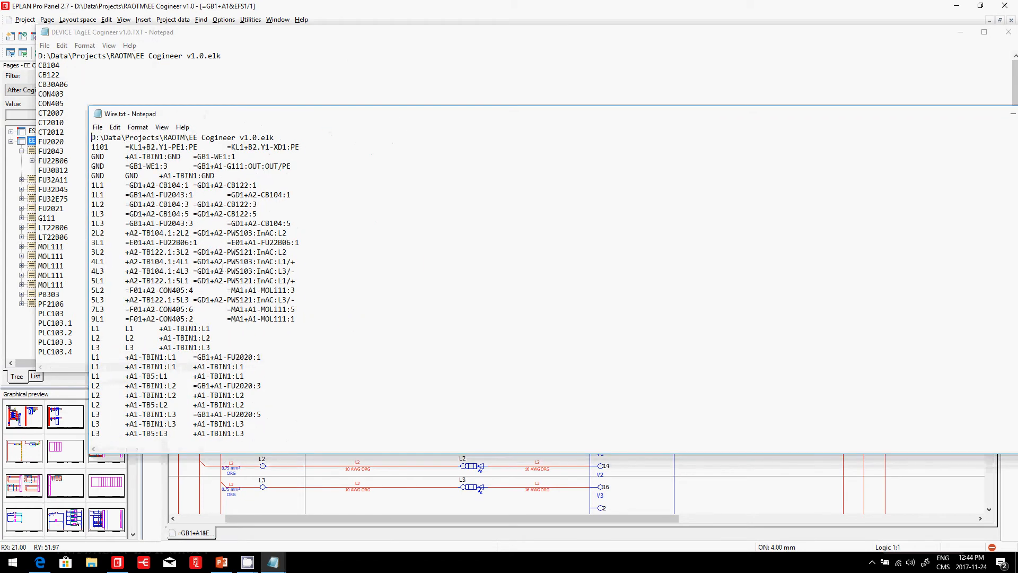
pyautogui.moveTo(396, 133)
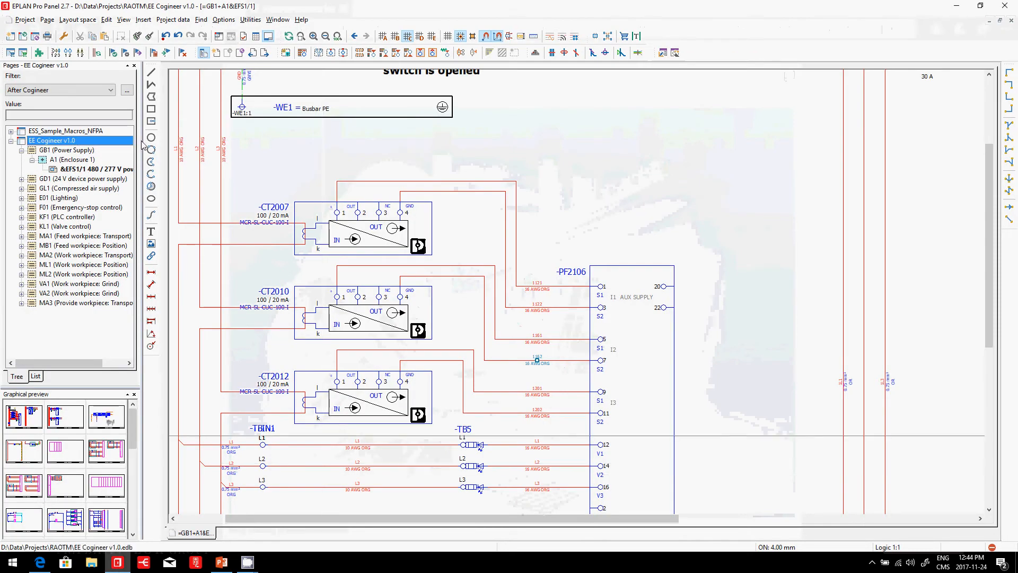
pyautogui.moveTo(675, 53)
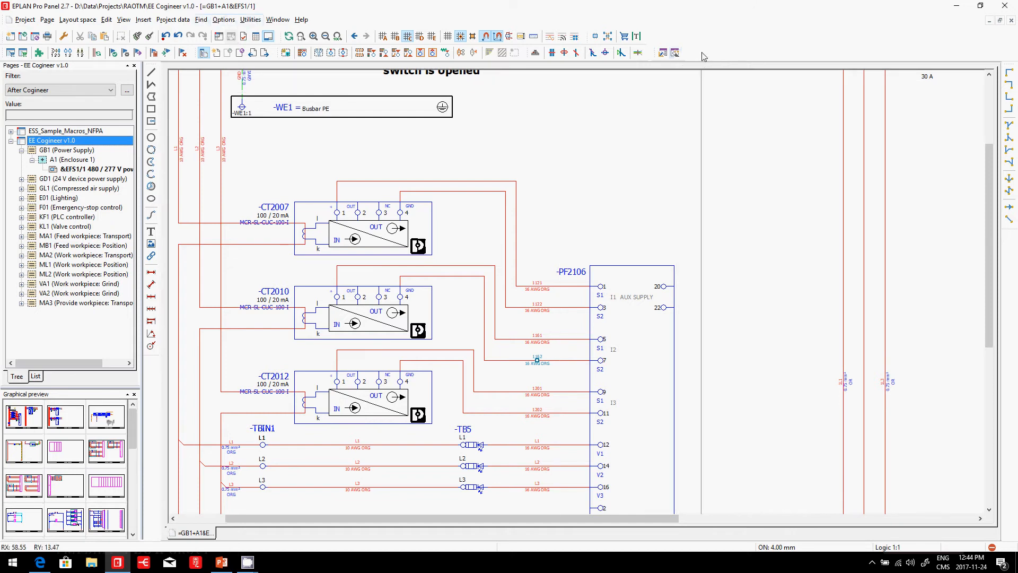
# Import the Cogineer.xml toolbar and open the CLIP PROJECT marking texts export
pyautogui.click(703, 54)
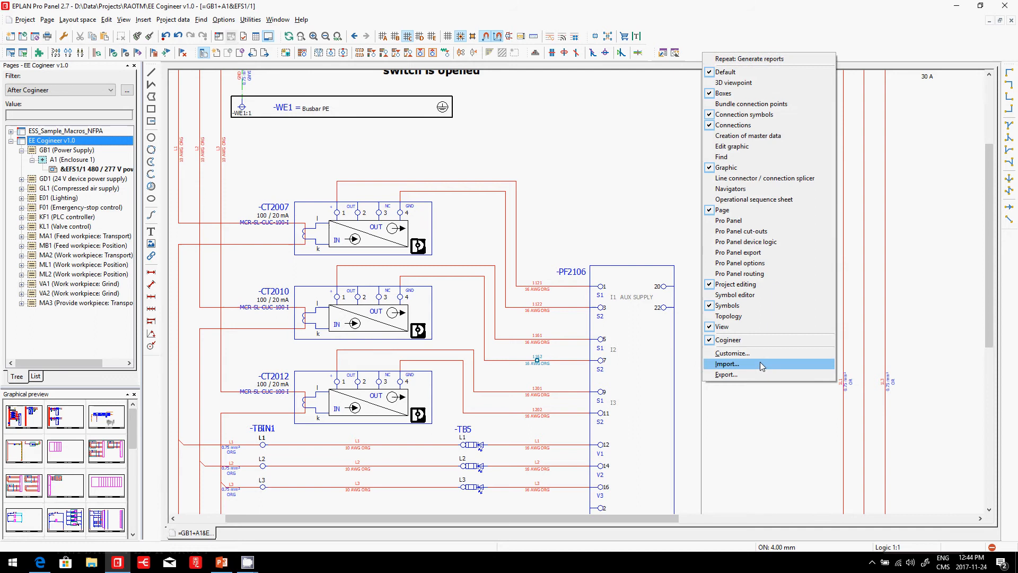
pyautogui.click(727, 363)
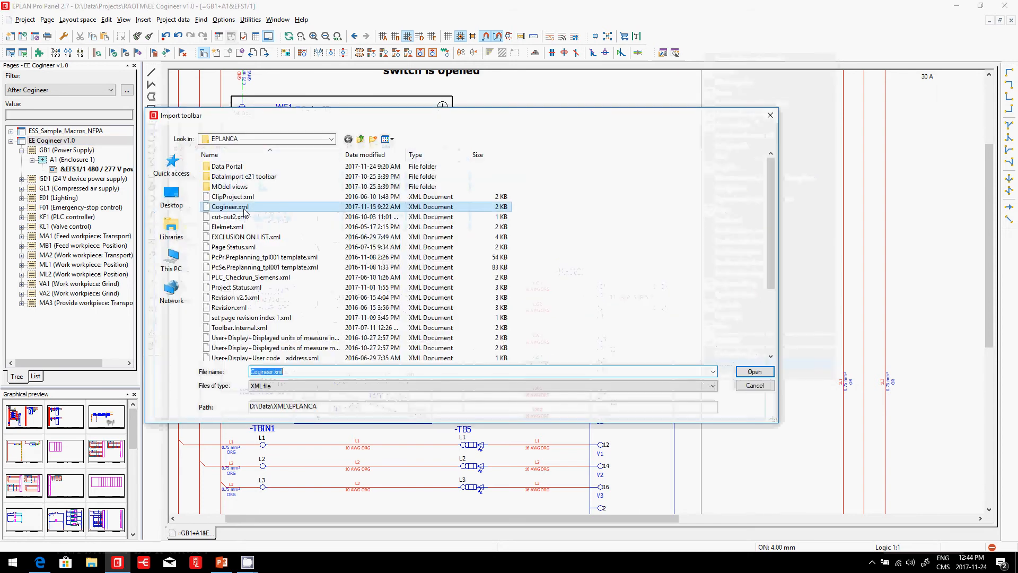
pyautogui.click(754, 370)
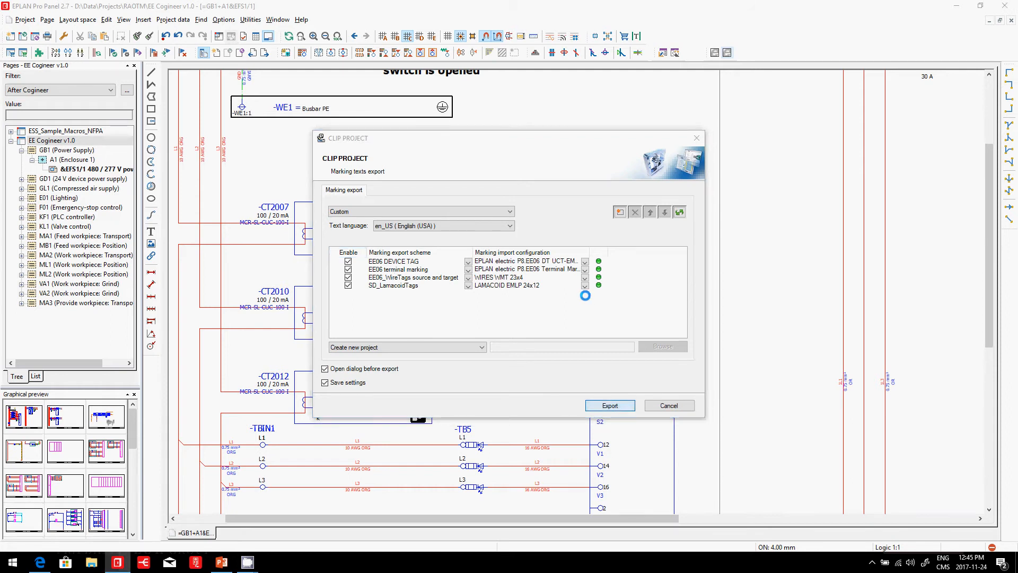
# Export the marking texts, opening EE Cogineer v1.0 on UCT-EM marker cards in CLIP PROJECT
pyautogui.click(608, 405)
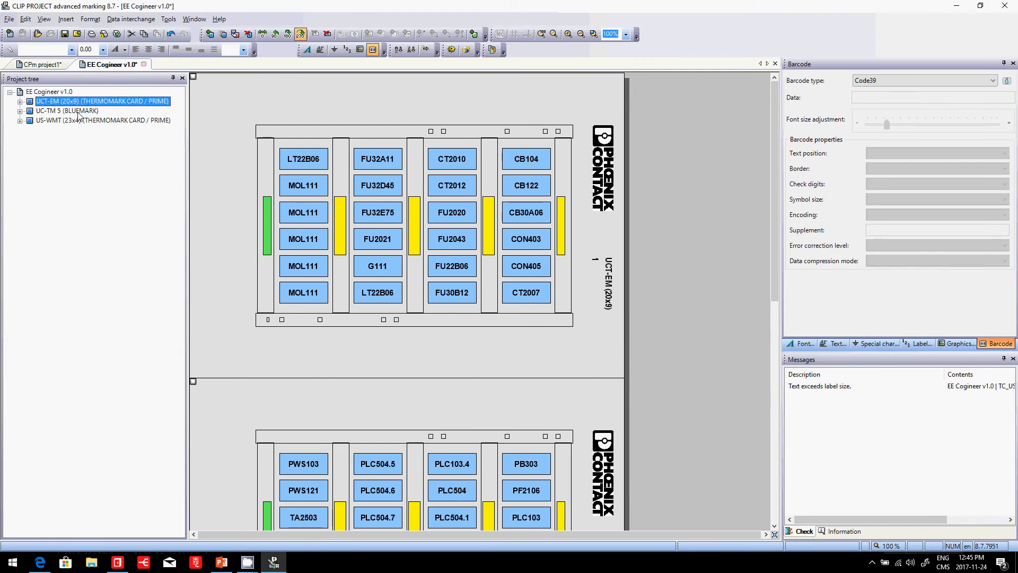
# View the UC-TM 5 and US-WMT marking sheets, then return to the EPLAN schematic
pyautogui.click(66, 110)
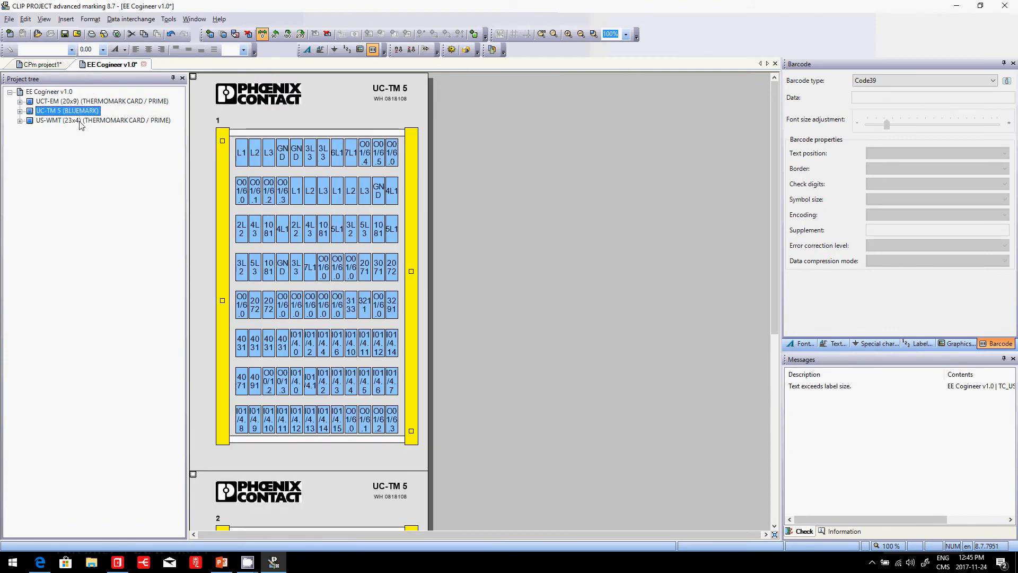
pyautogui.click(91, 120)
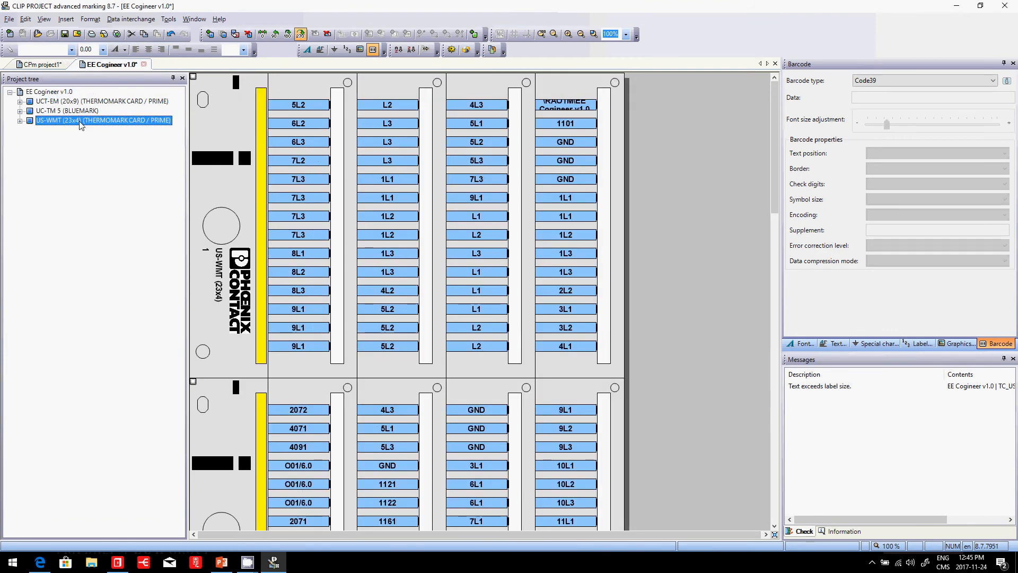
pyautogui.click(101, 101)
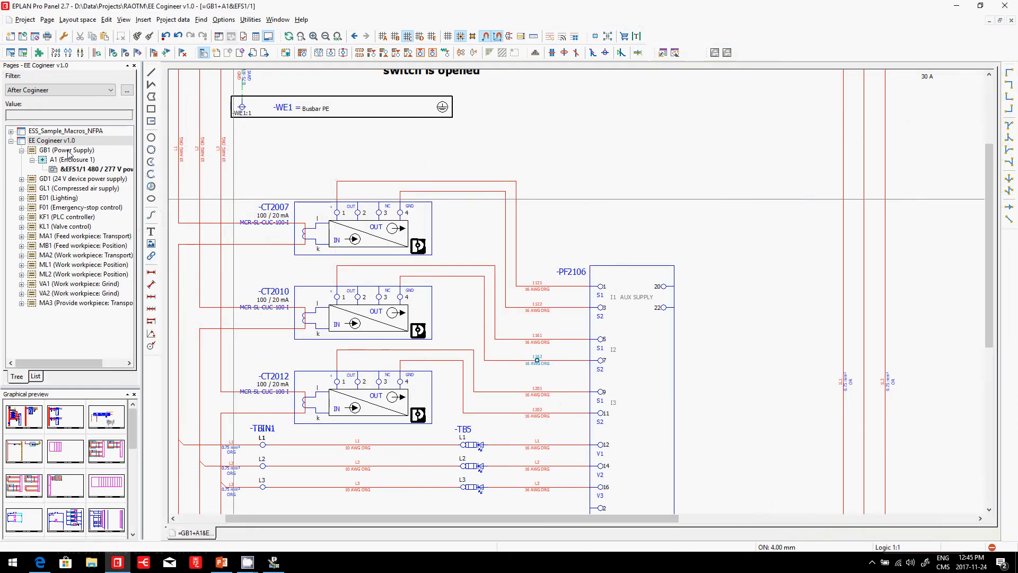
# Set the Pages filter to '- Not activated -' so REPORT and EE01 pages appear
pyautogui.click(52, 140)
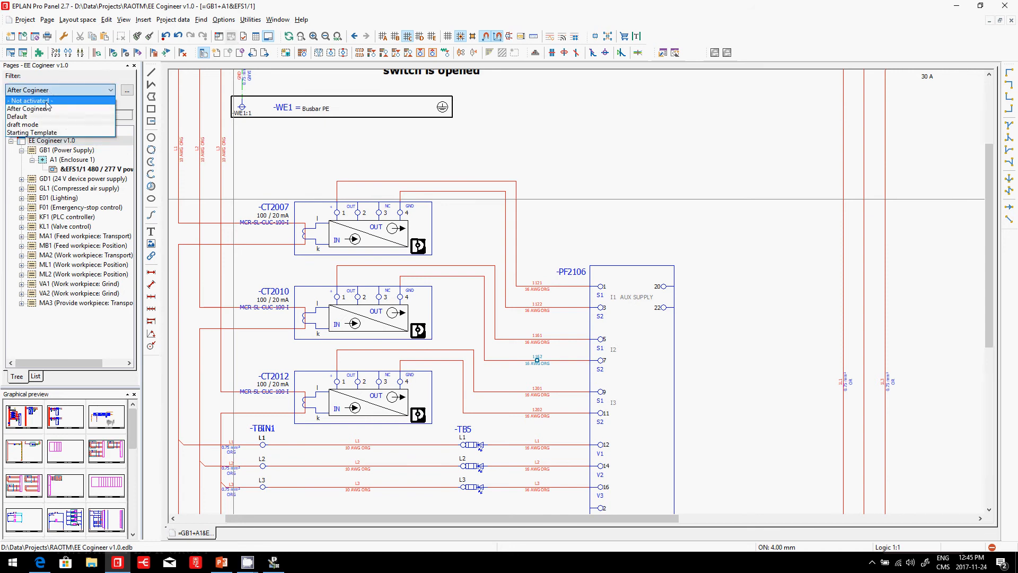
pyautogui.click(28, 101)
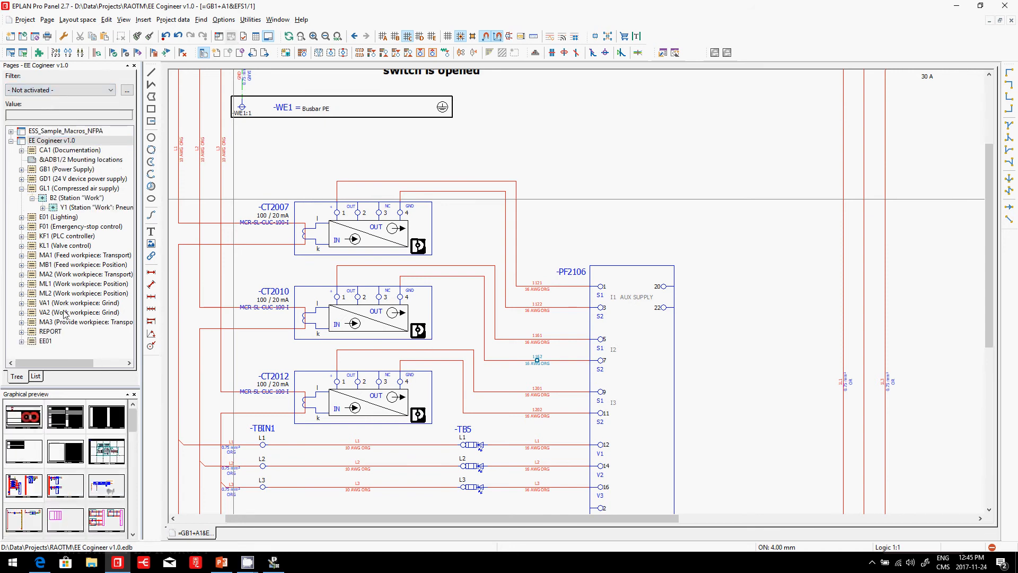
pyautogui.click(250, 20)
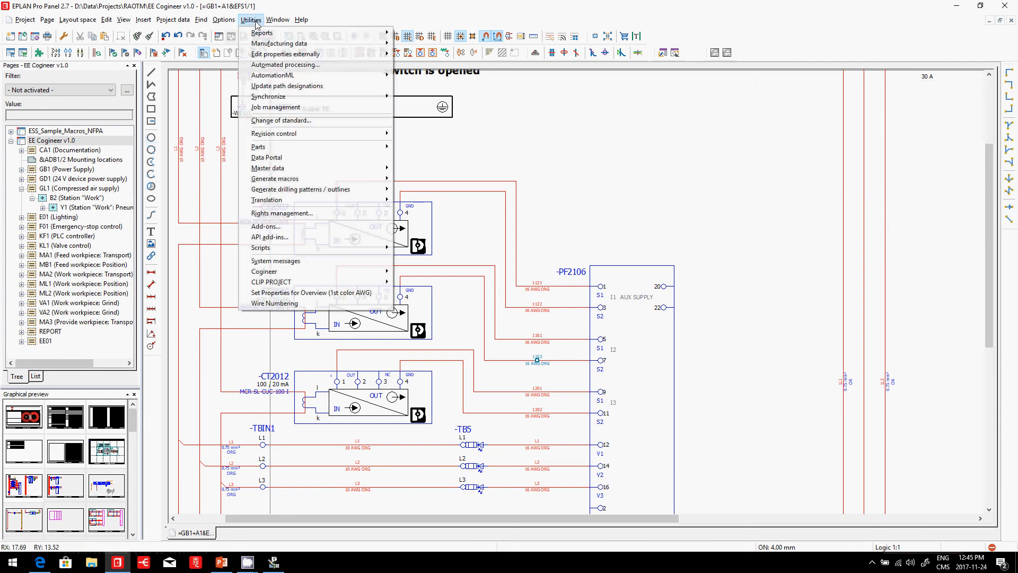
# Generate the EE06 Labeling Wires Tags connection list report from the report templates
pyautogui.click(262, 33)
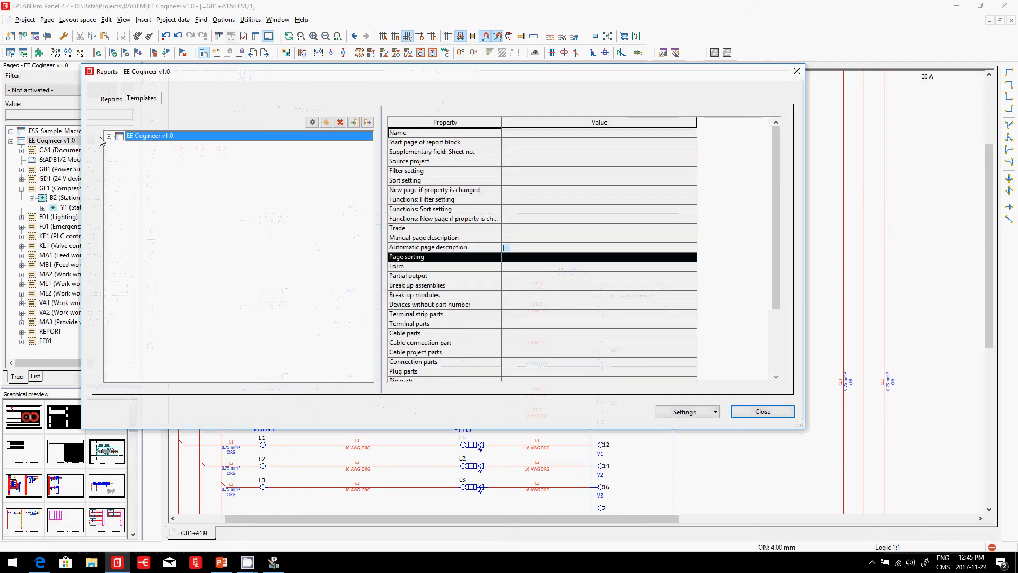
pyautogui.click(109, 136)
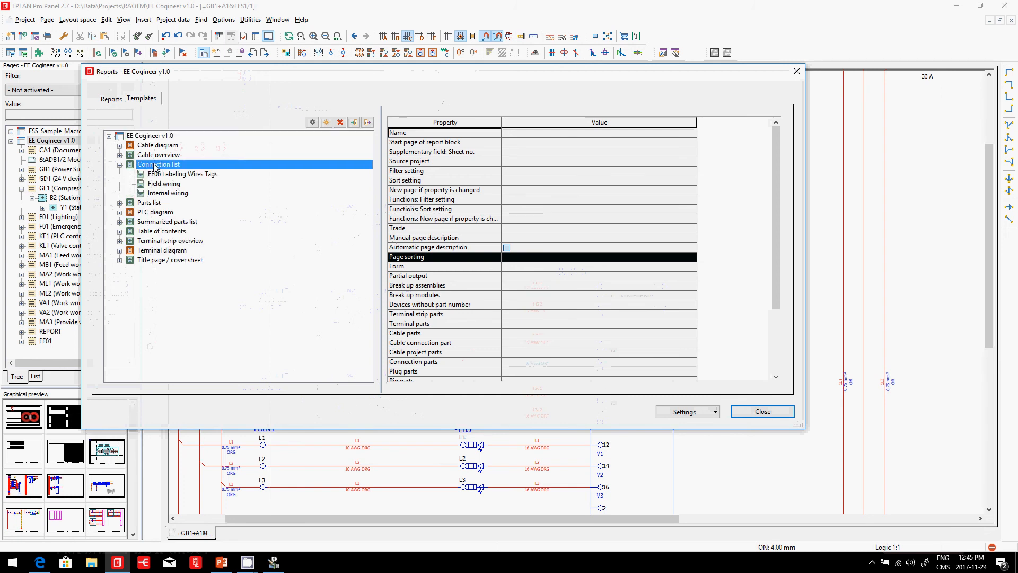
pyautogui.click(182, 174)
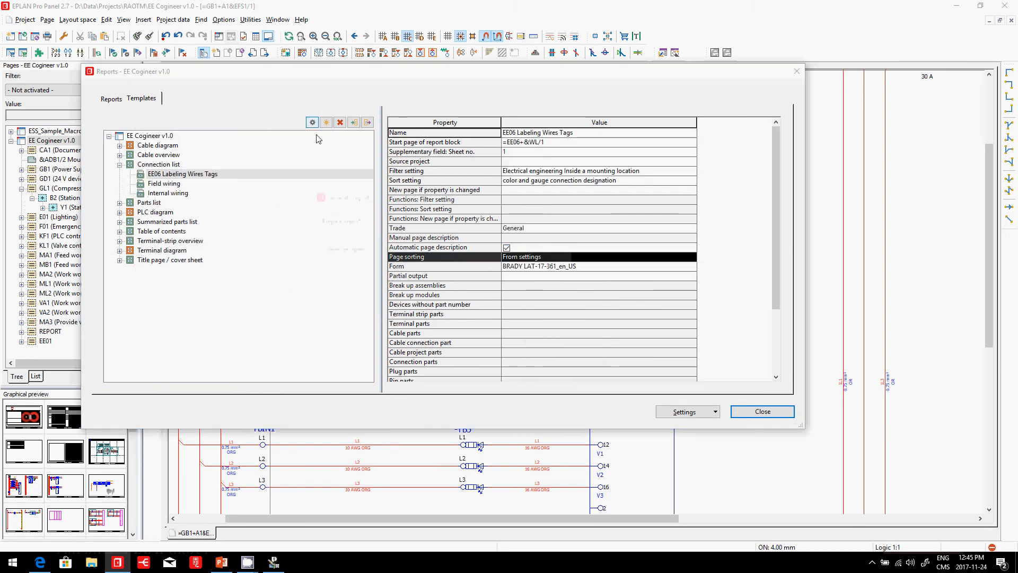
pyautogui.click(761, 411)
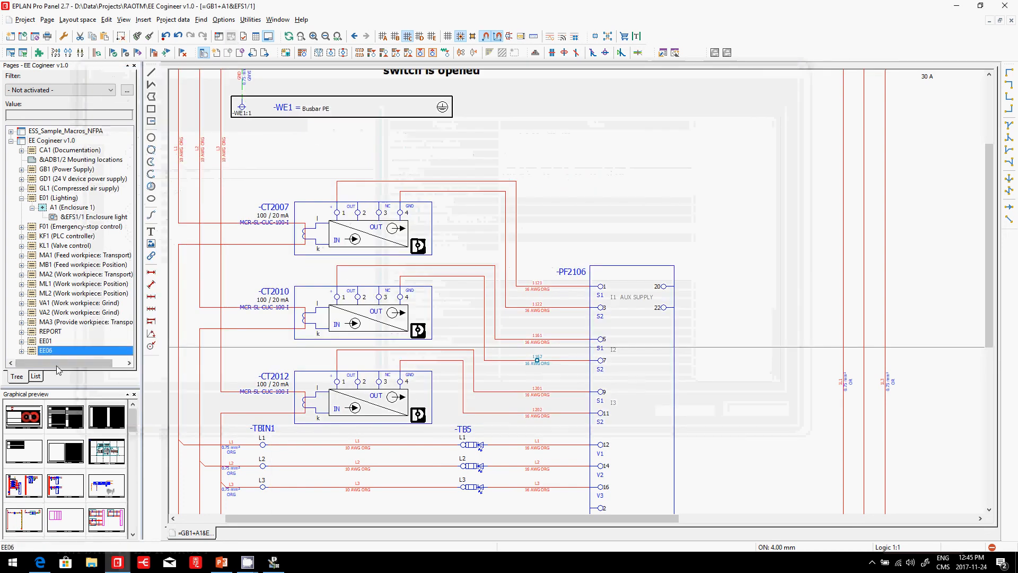